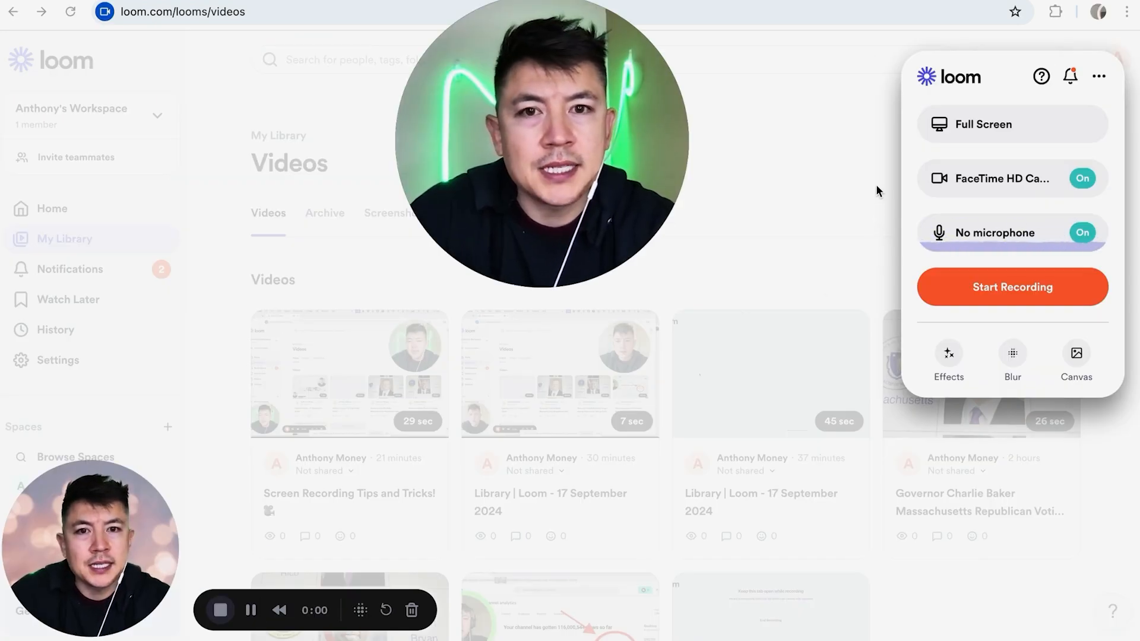
mouse_move(776, 278)
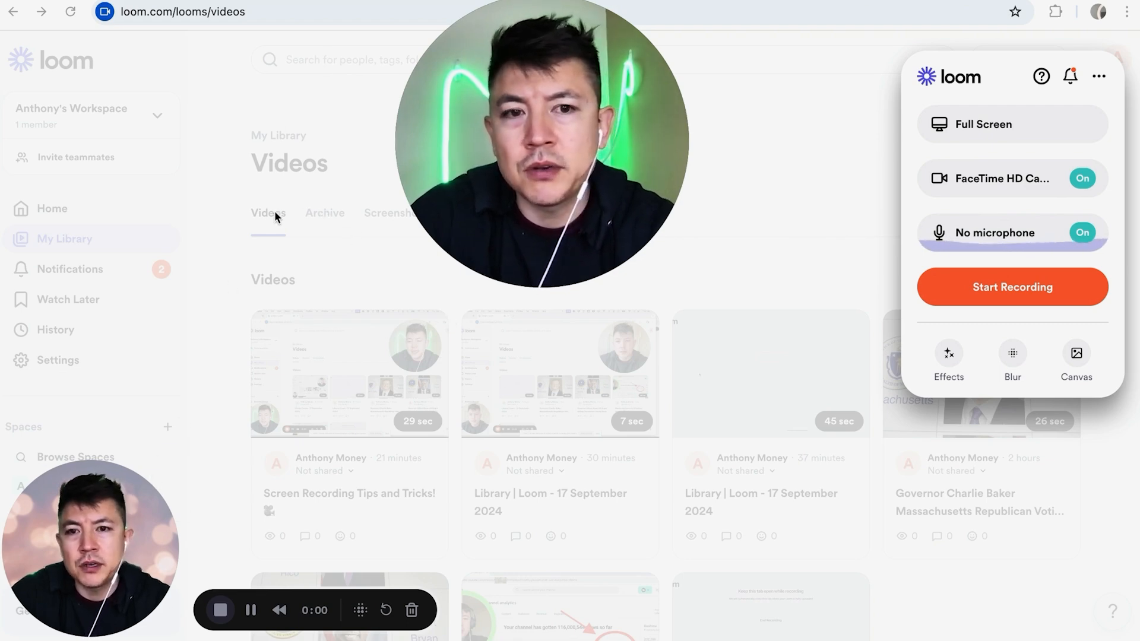
mouse_move(962, 395)
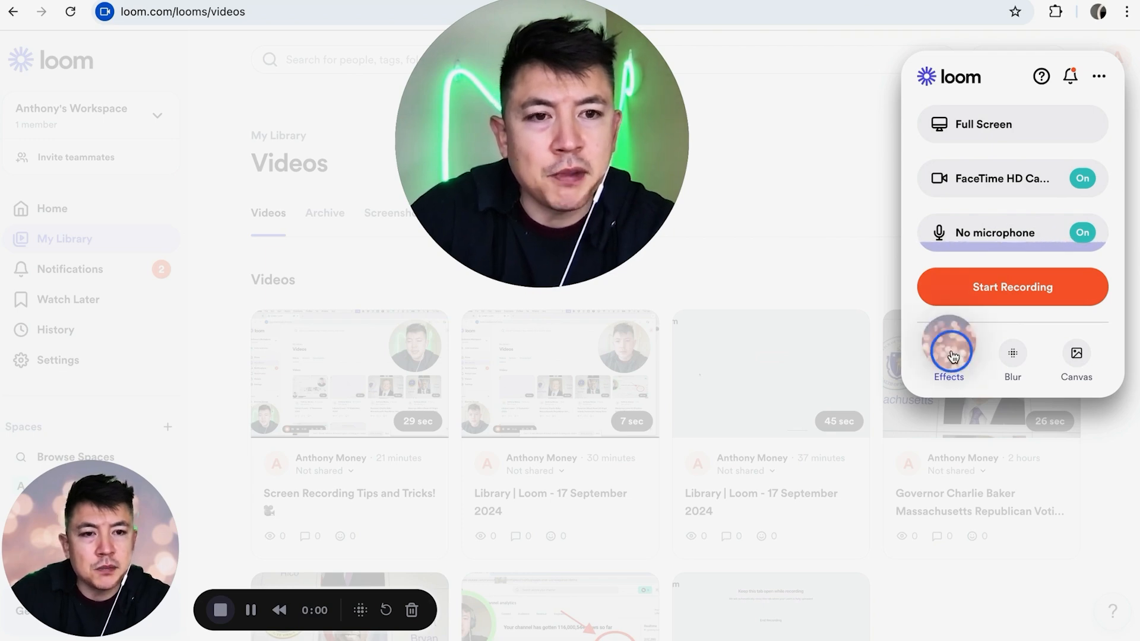
Turn off the current camera background effect in the Chrome extension.
click(948, 353)
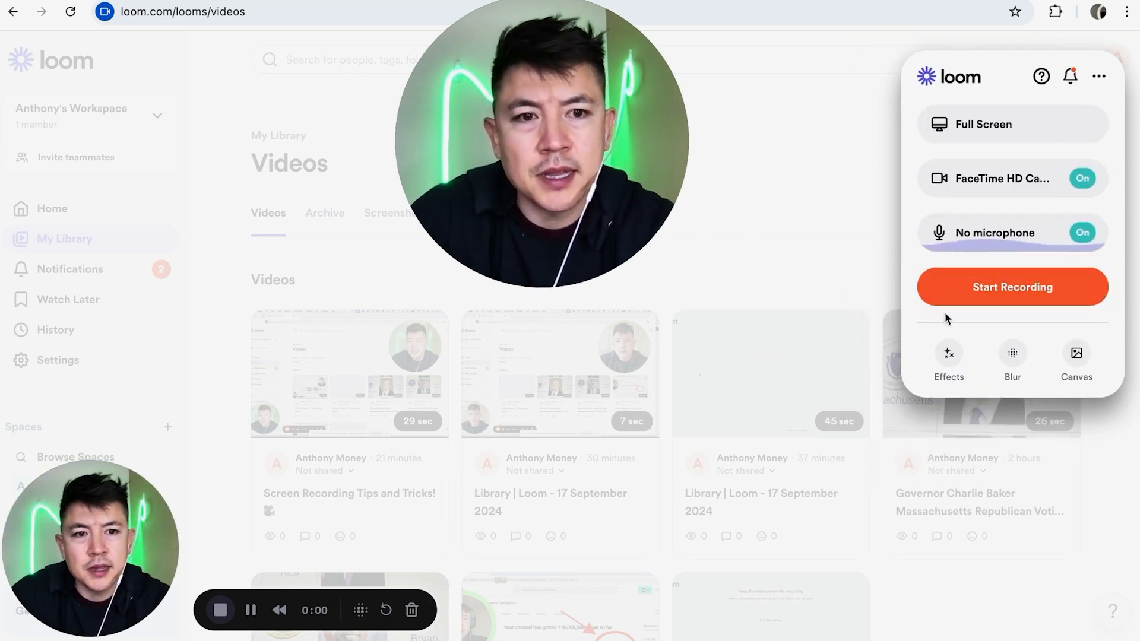
click(948, 357)
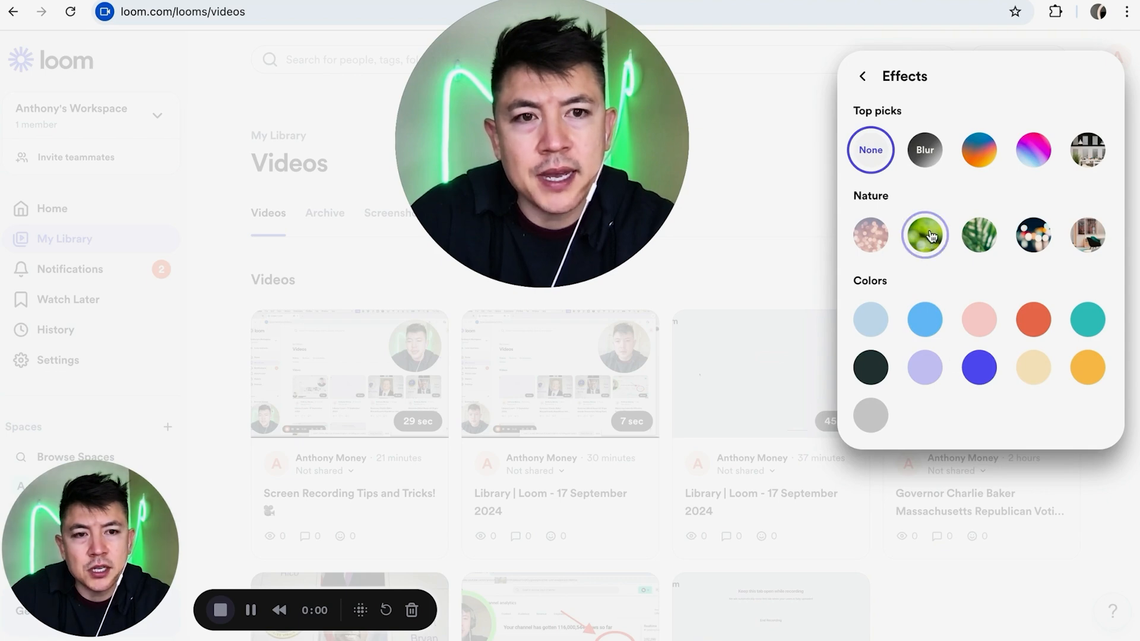
click(862, 75)
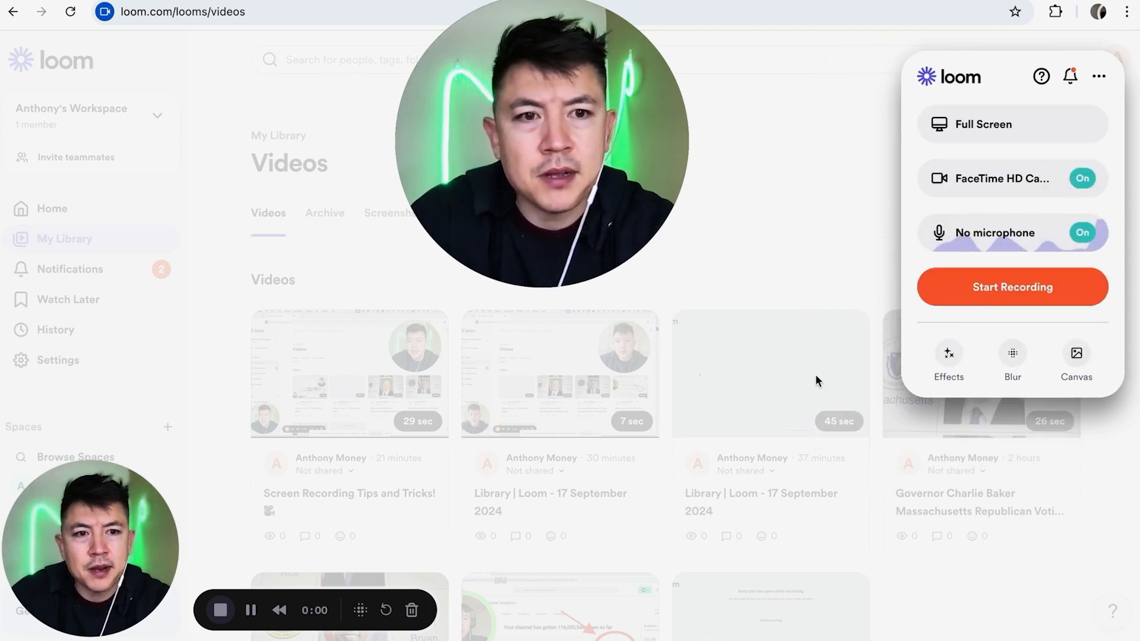
Try light blue, then teal camera backgrounds, then switch to the desktop app recorder.
click(948, 360)
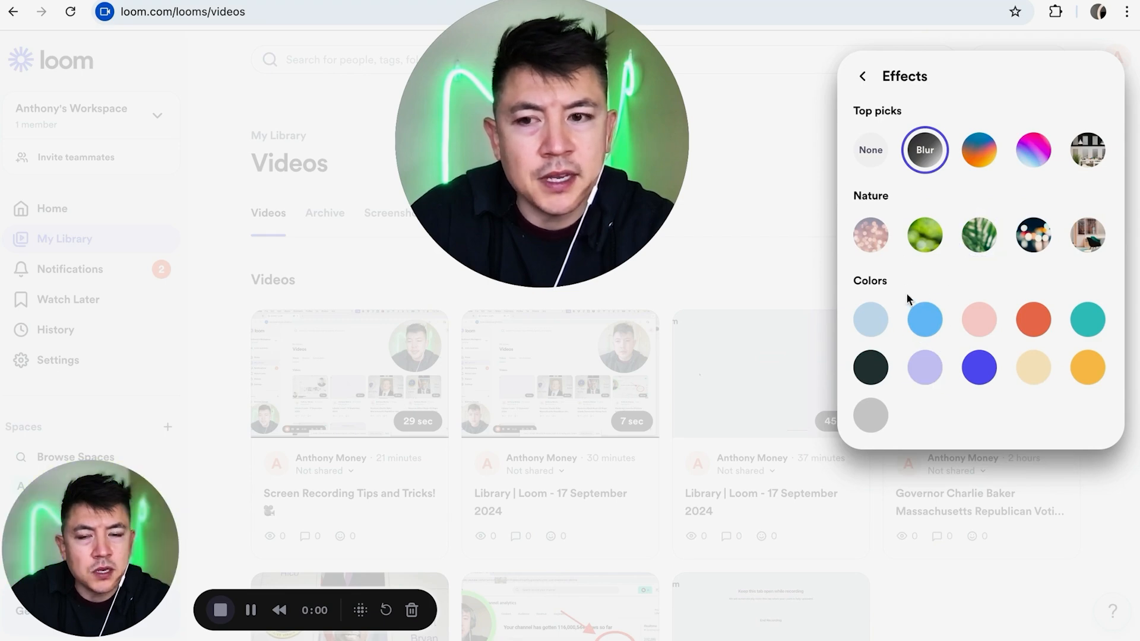
click(924, 319)
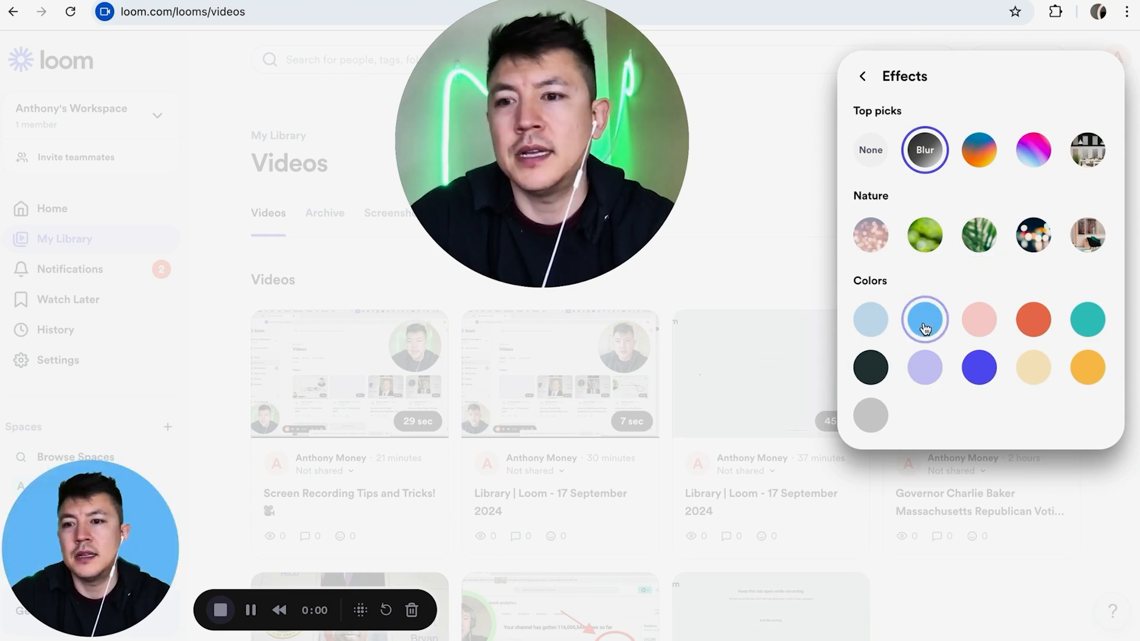
click(1086, 319)
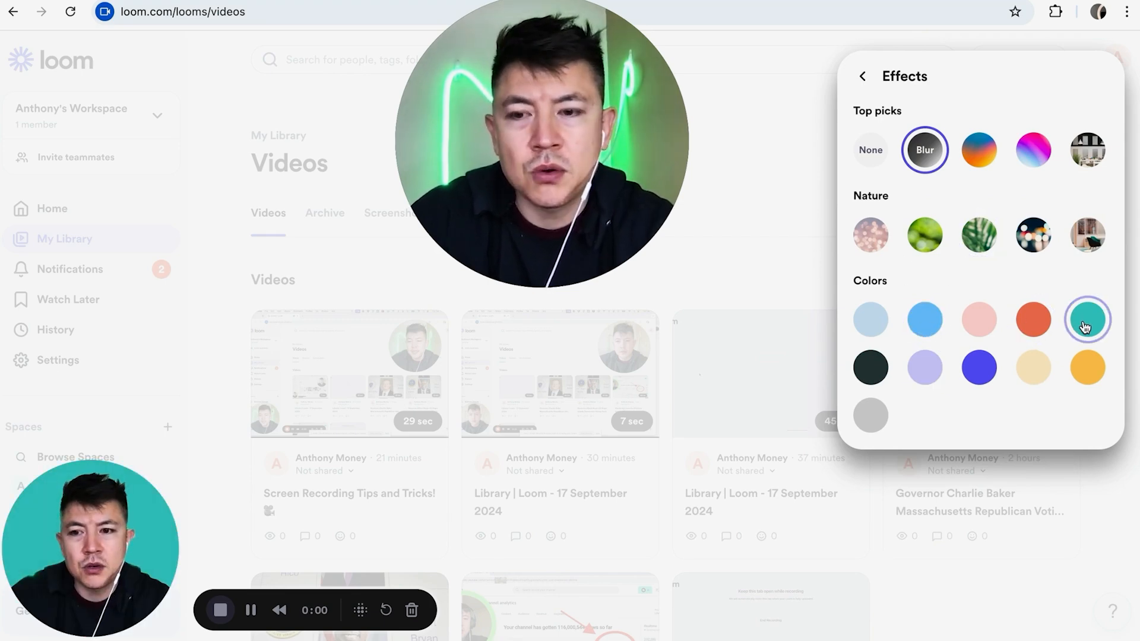
click(1033, 235)
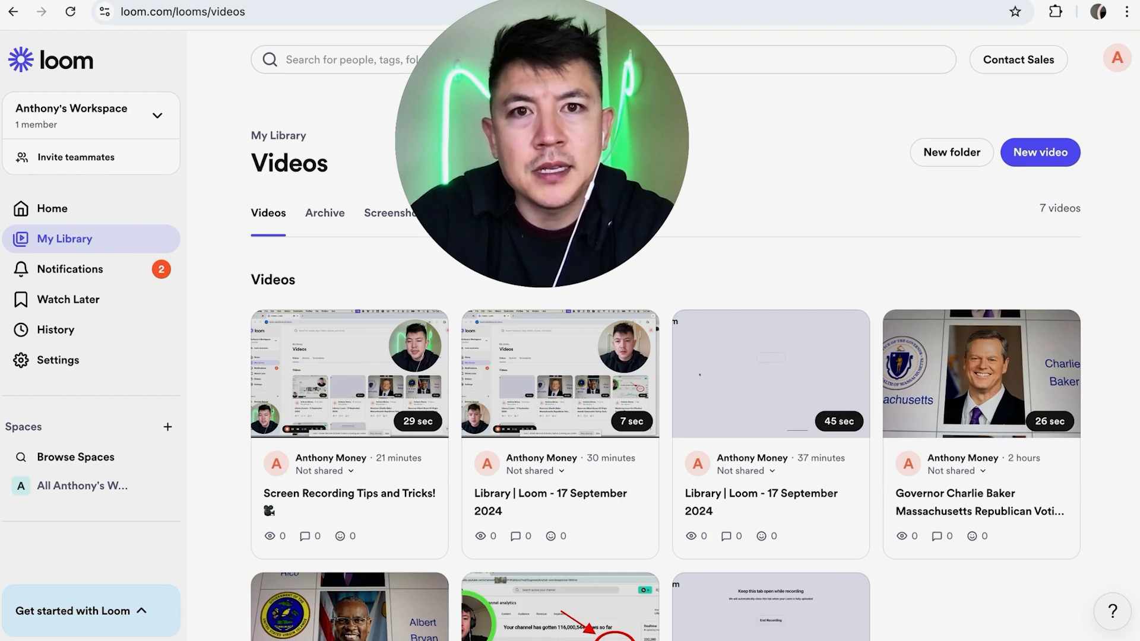
click(777, 205)
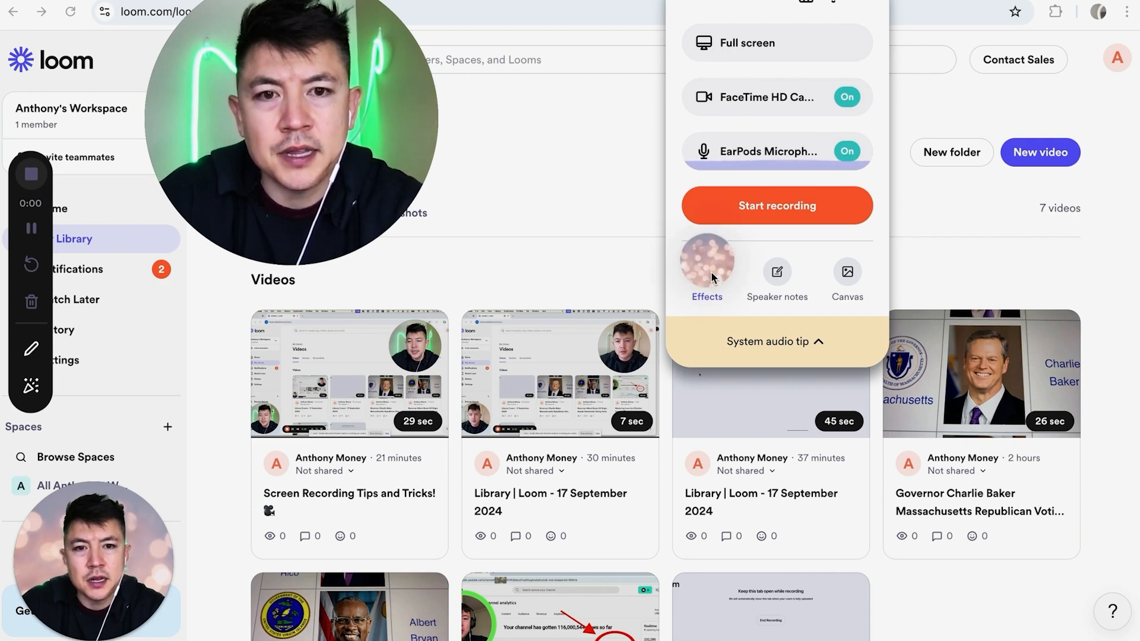
Replace the desktop app's sparkly lights background with the leafy plant Nature background.
click(706, 278)
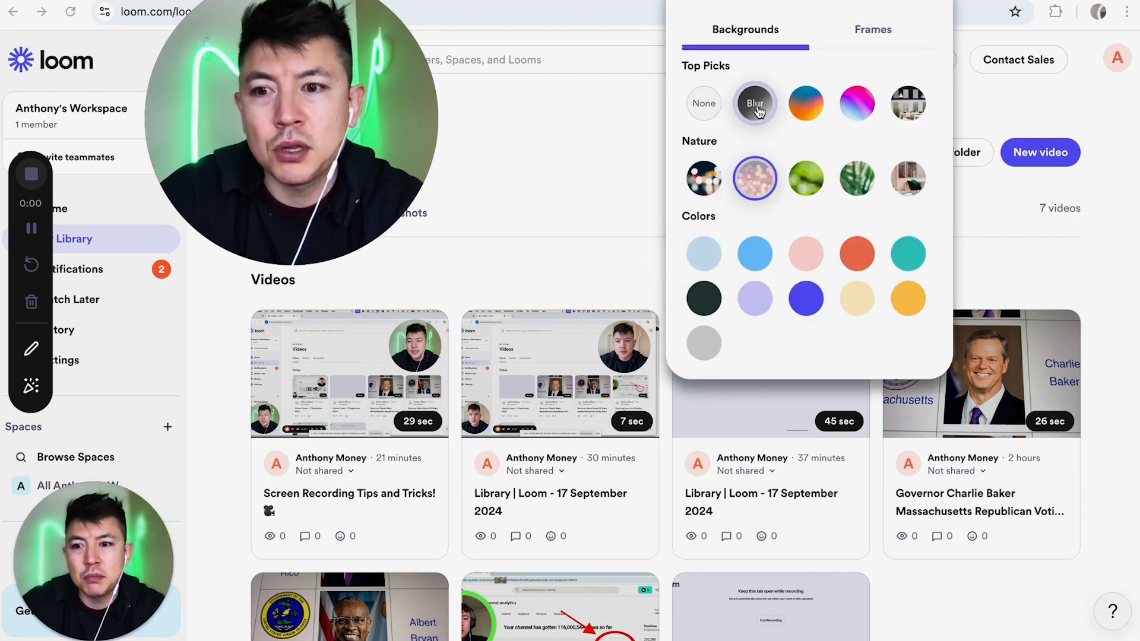
mouse_move(754, 112)
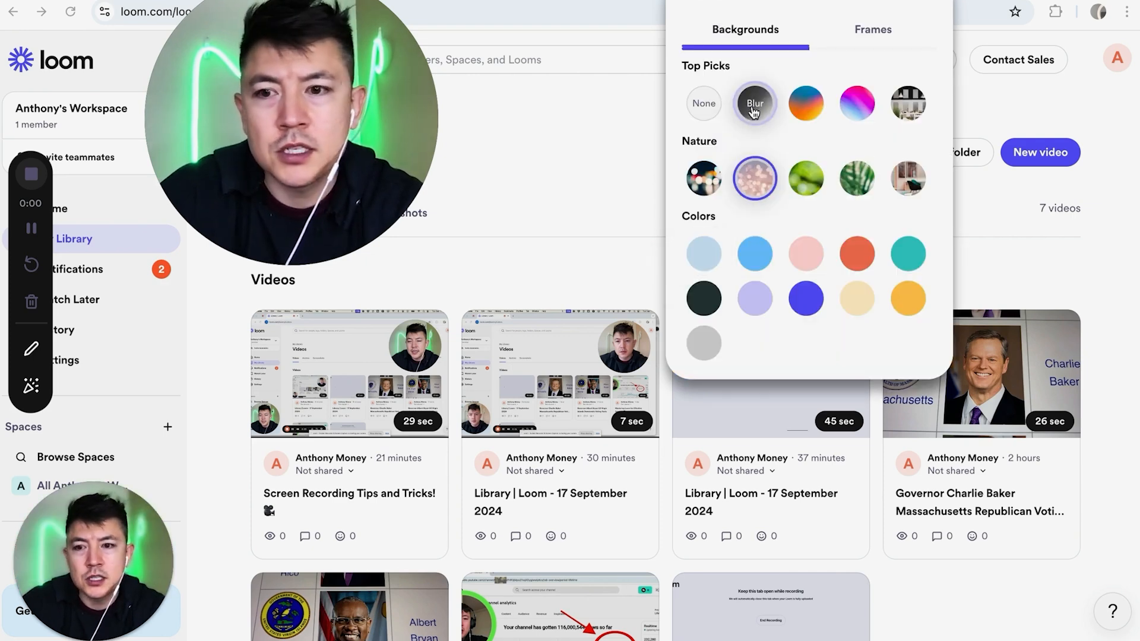
click(806, 103)
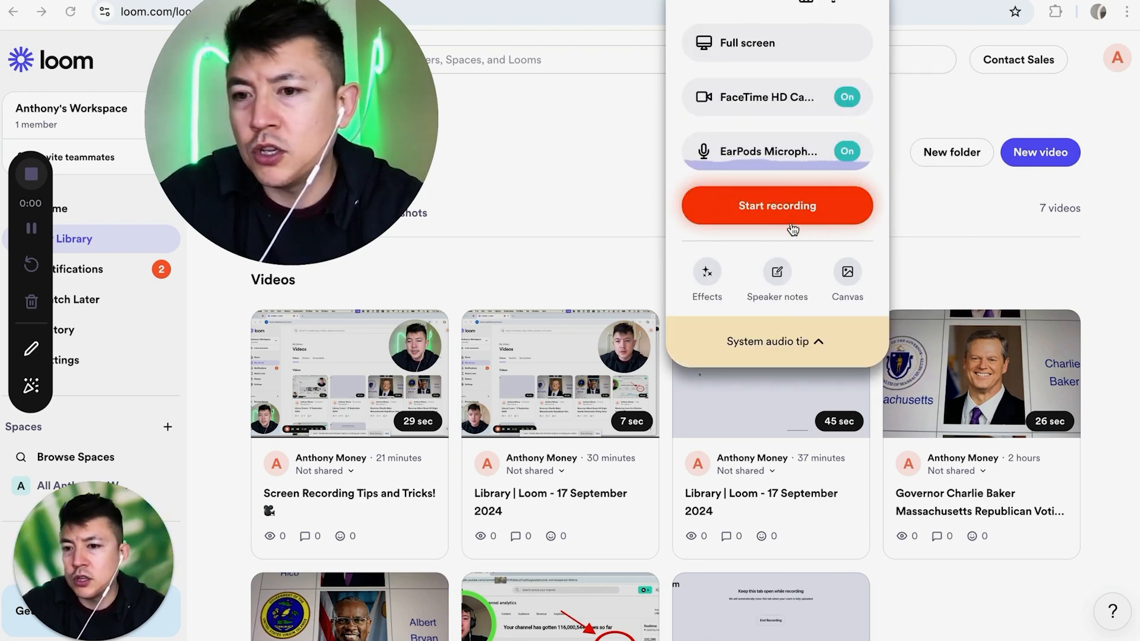
mouse_move(682, 223)
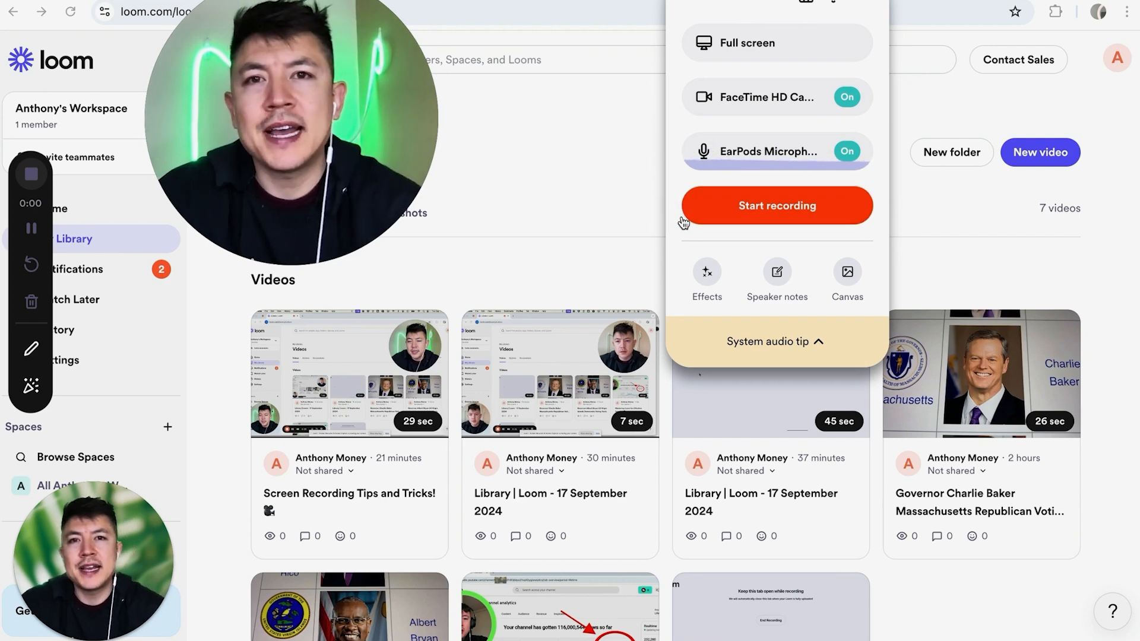